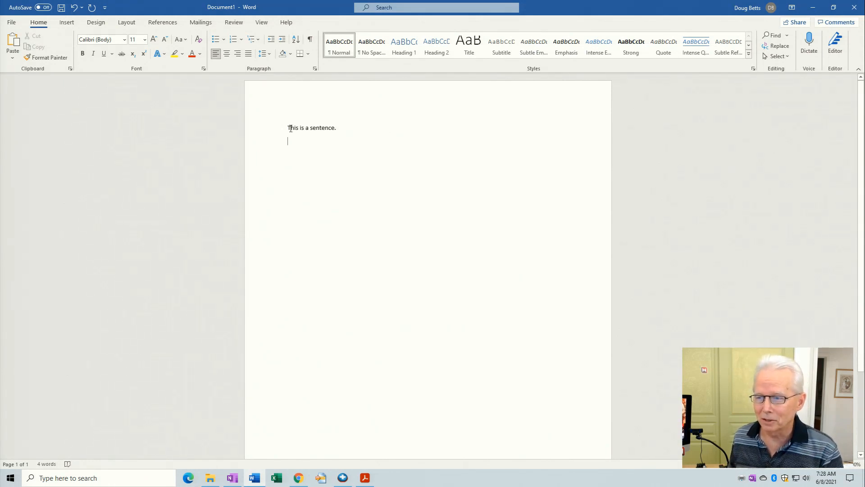
Copy the word 'This' and paste a second 'This is a sentence.' lower down
double_click(292, 127)
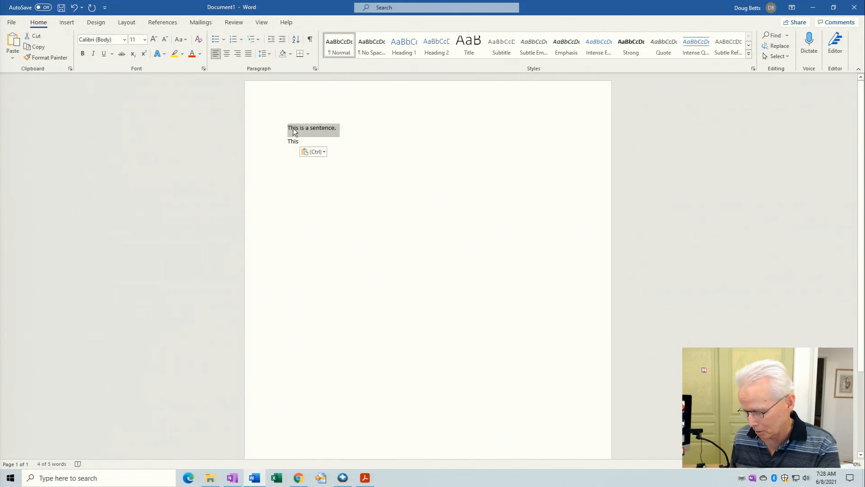
click(299, 141)
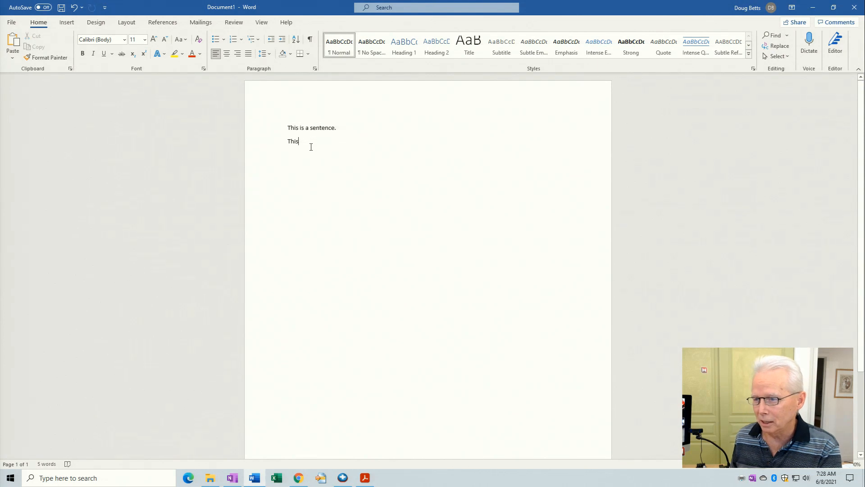
key(ctrl+v)
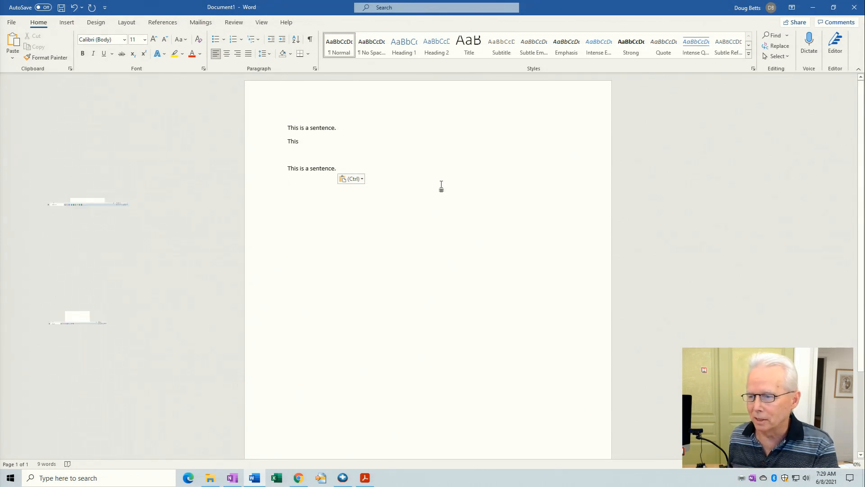
click(298, 478)
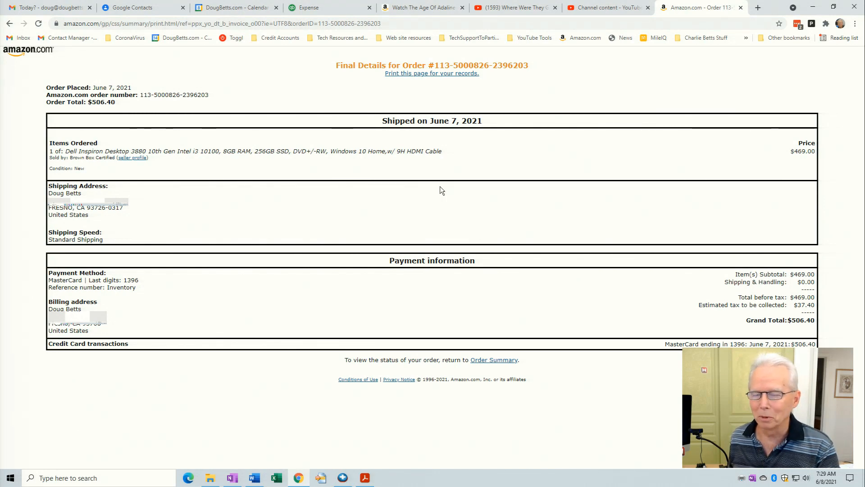
mouse_move(373, 171)
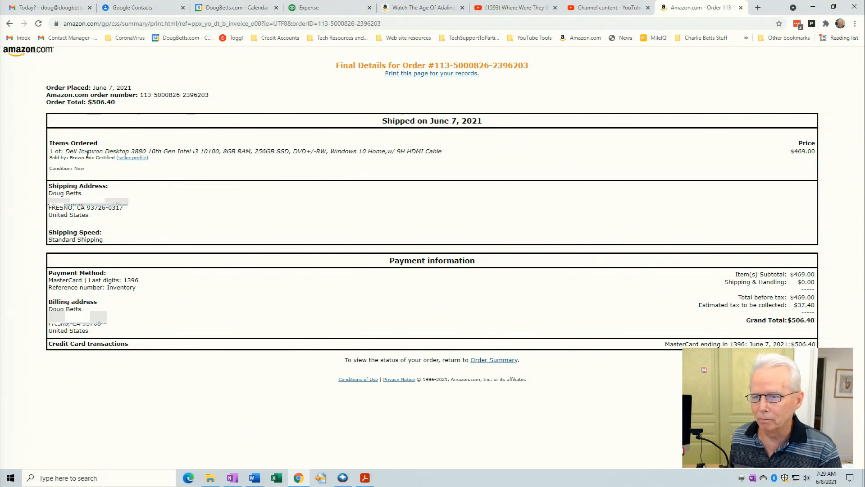
Select and copy the Dell desktop item description from the Amazon order
double_click(89, 151)
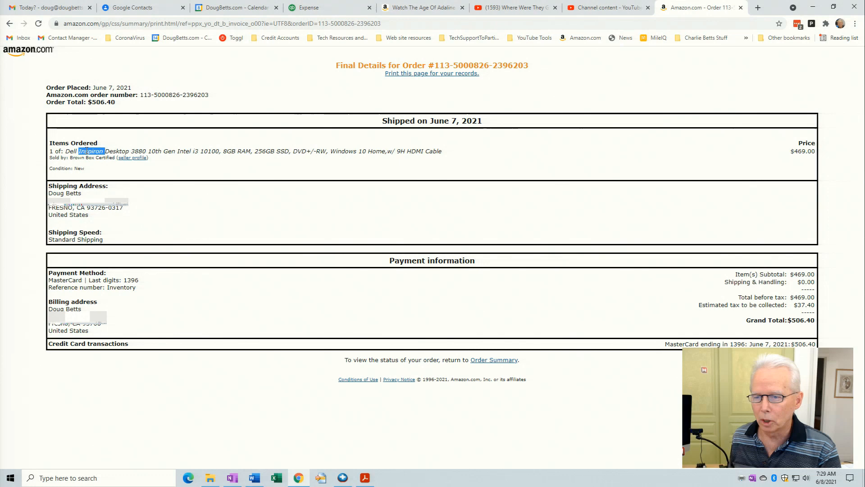
triple_click(221, 151)
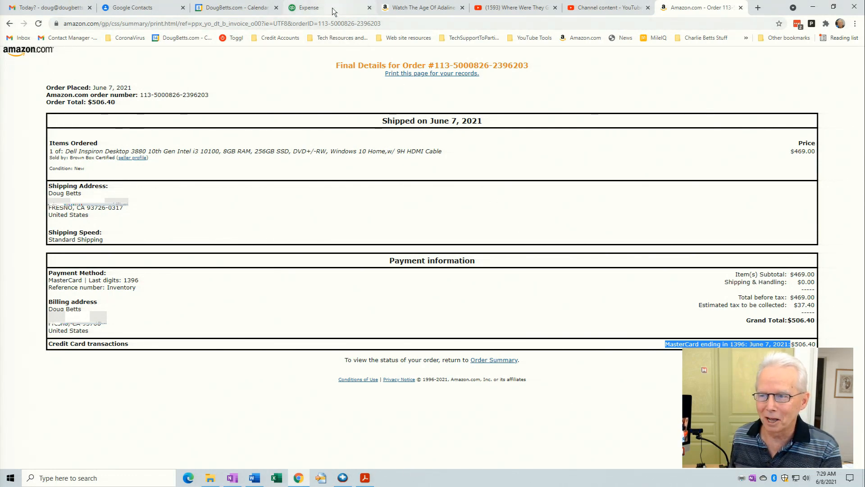
Set the expense payee to Amazon Business
click(307, 7)
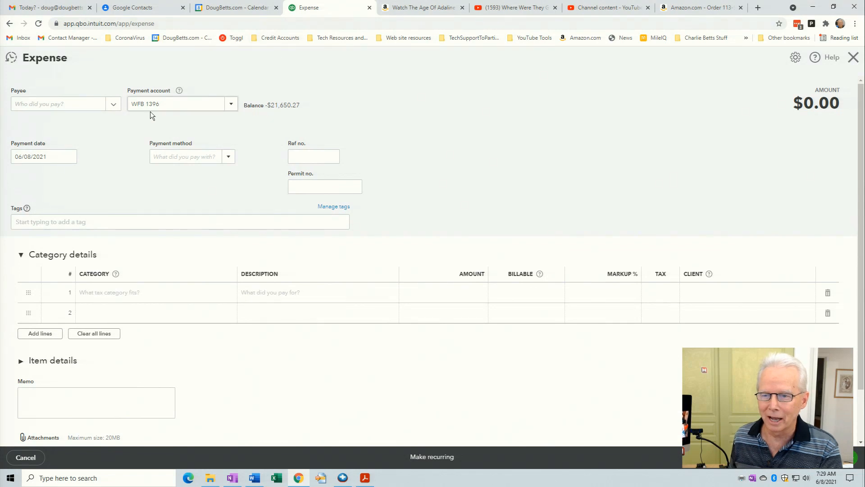
click(64, 103)
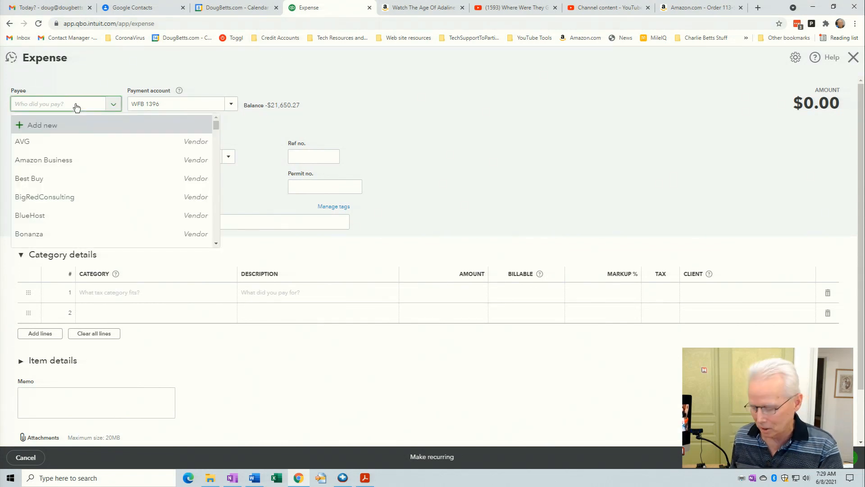
text(am)
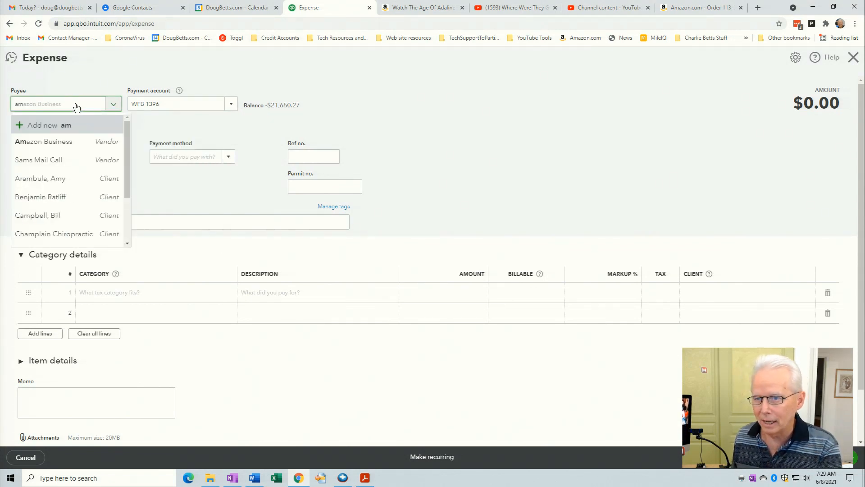
click(44, 141)
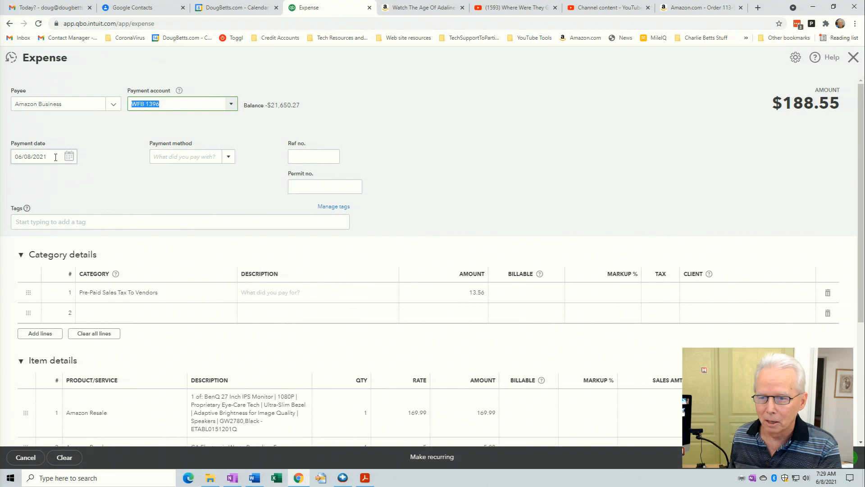
Set payment date to 06/07/2021 and payment method to Credit Card
click(39, 156)
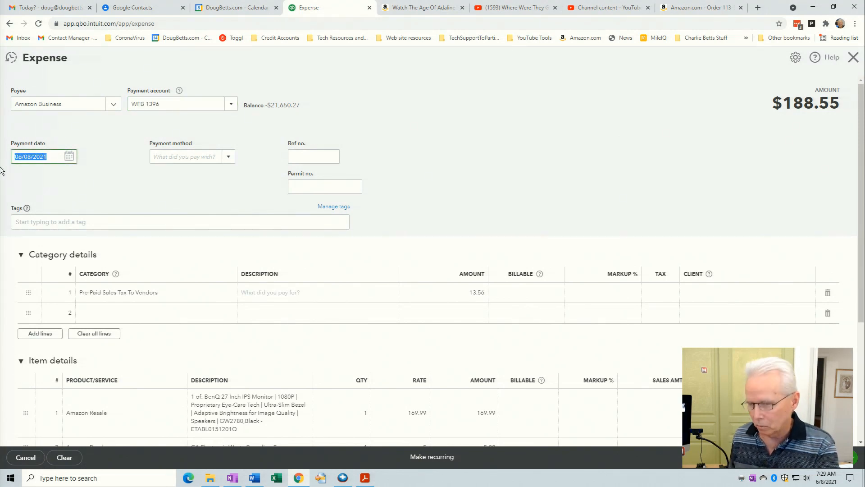
click(43, 156)
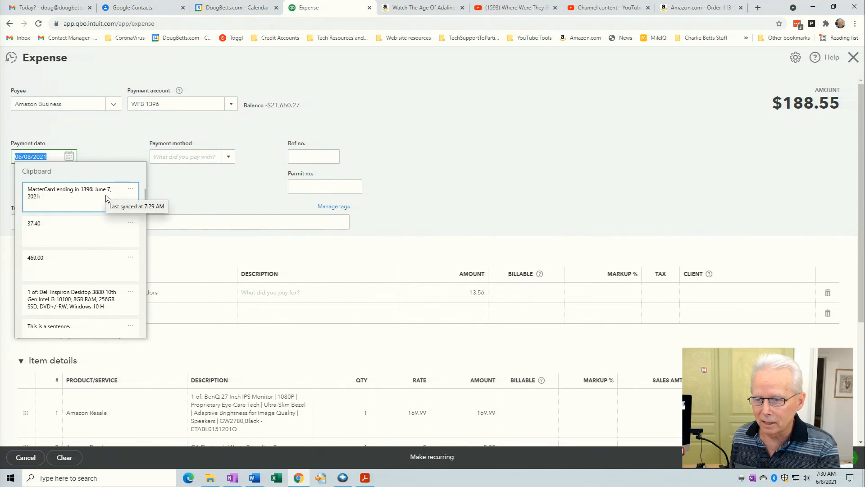
mouse_move(63, 158)
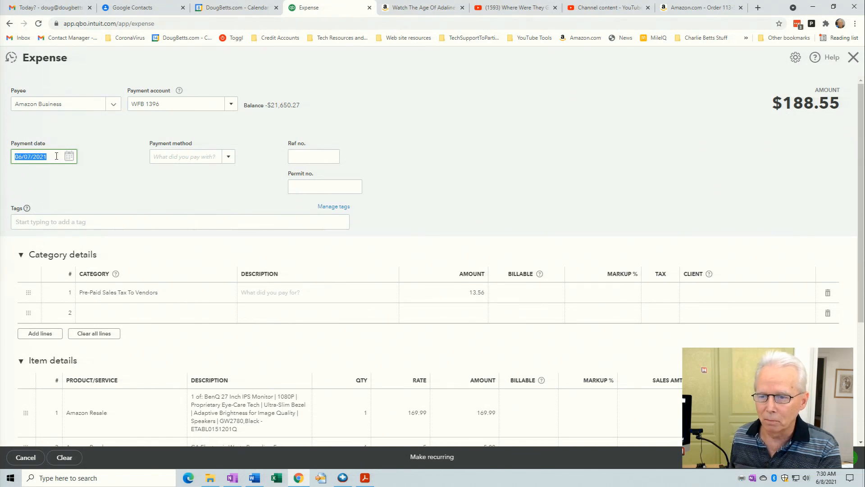
mouse_move(113, 162)
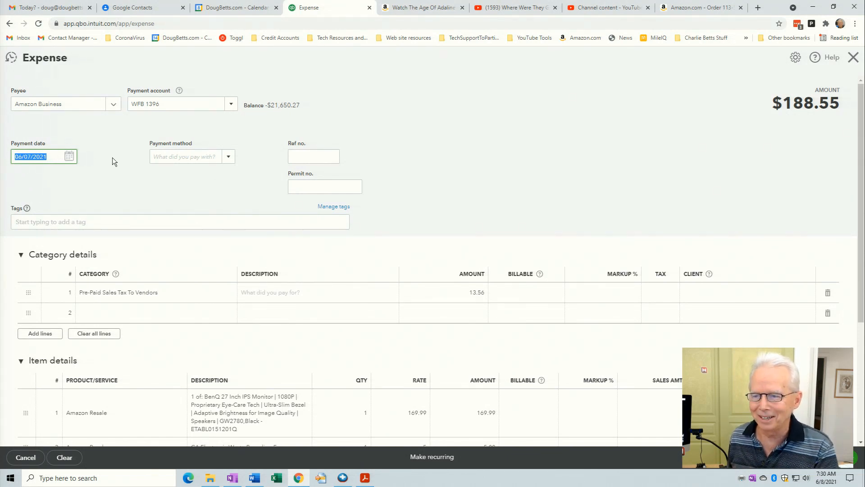
text(Cr)
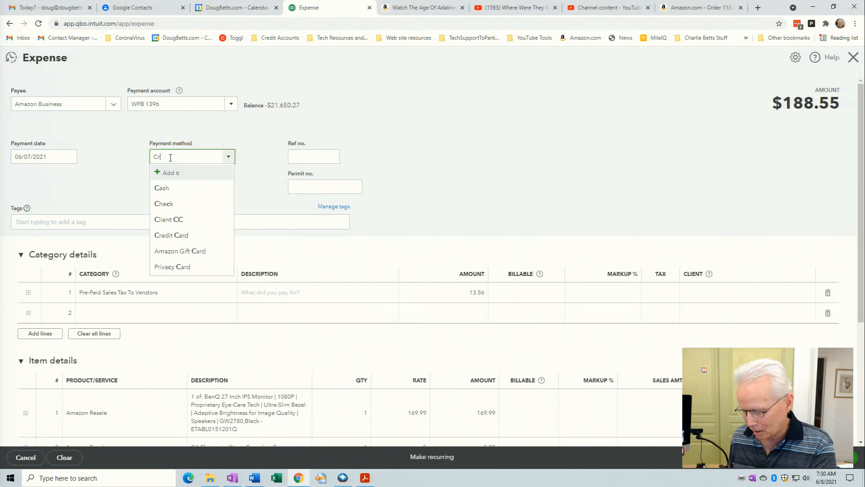
click(171, 234)
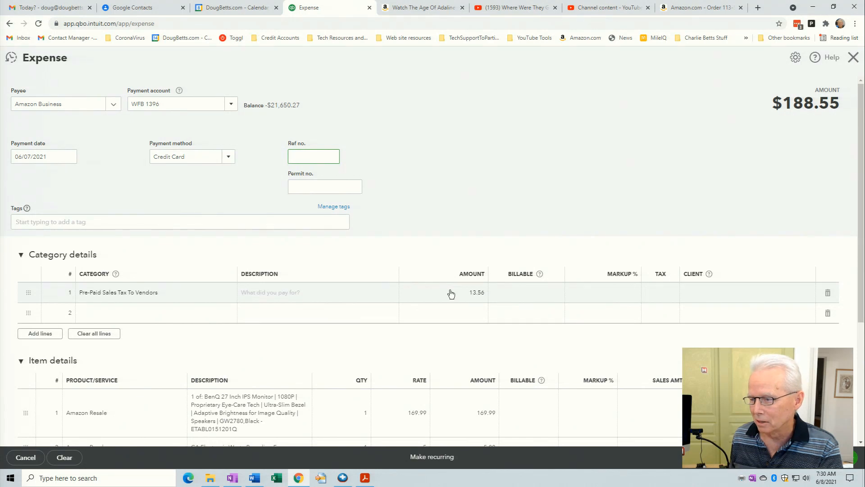
Set tax to 37.40, paste the Dell Inspiron description, and remove the e-waste fee line
click(476, 292)
text(37.4)
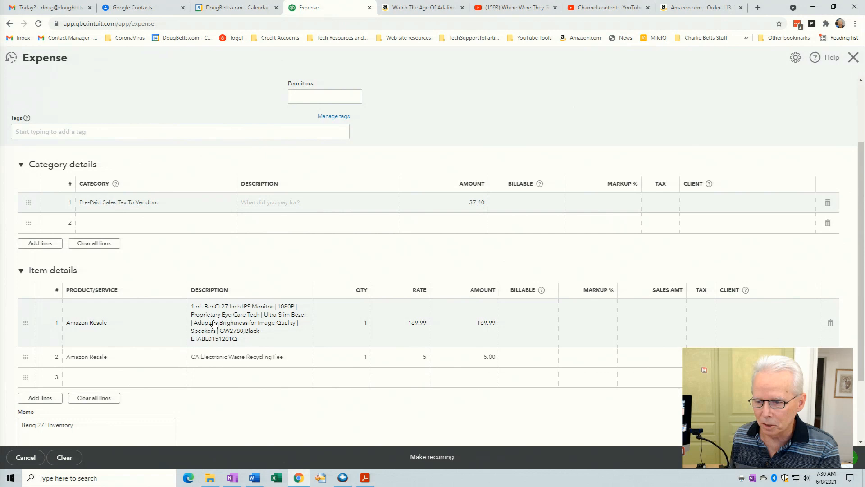
click(248, 322)
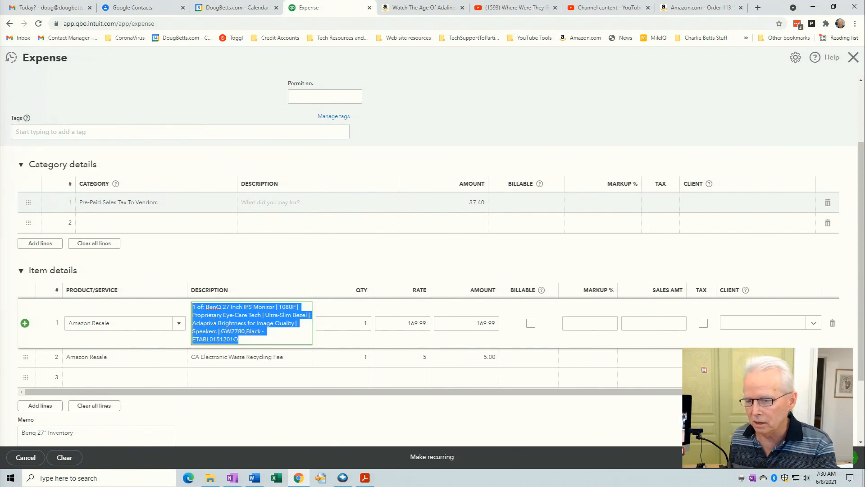
key(Win+v)
text(469)
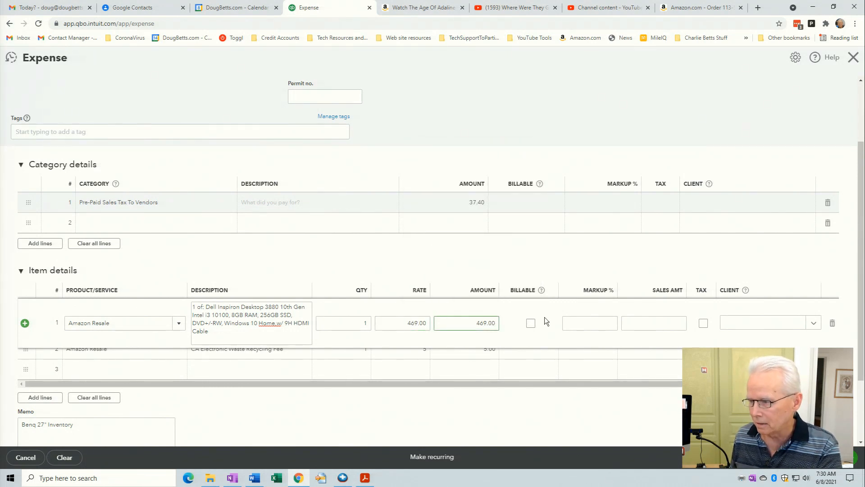
scroll(down, 3)
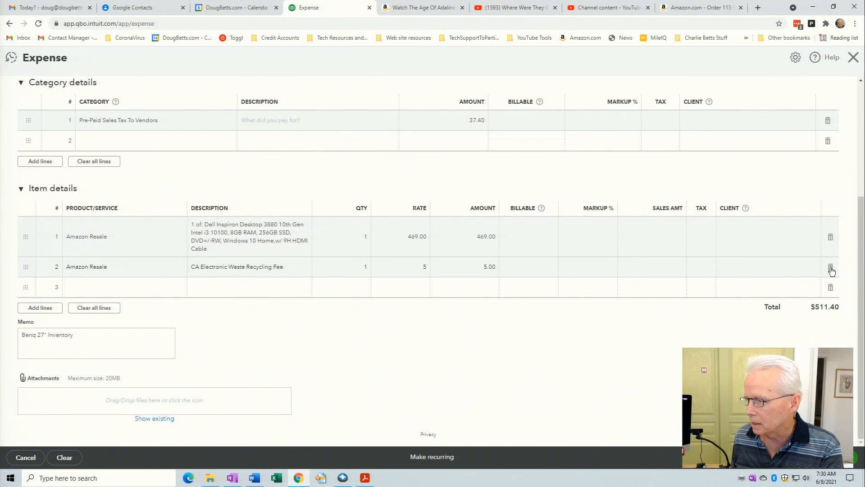
click(830, 267)
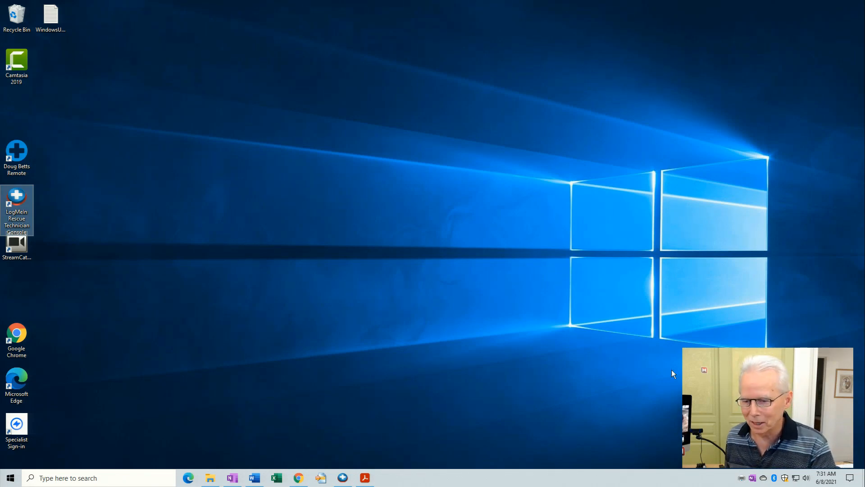
mouse_move(533, 384)
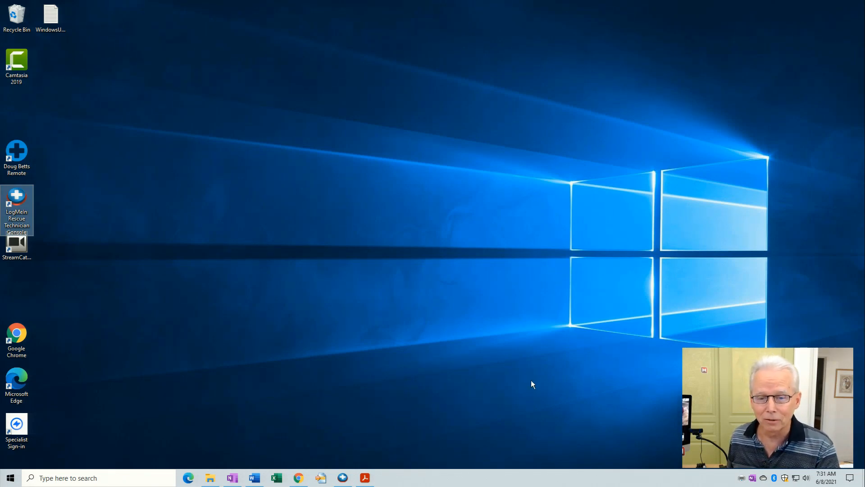
mouse_move(63, 467)
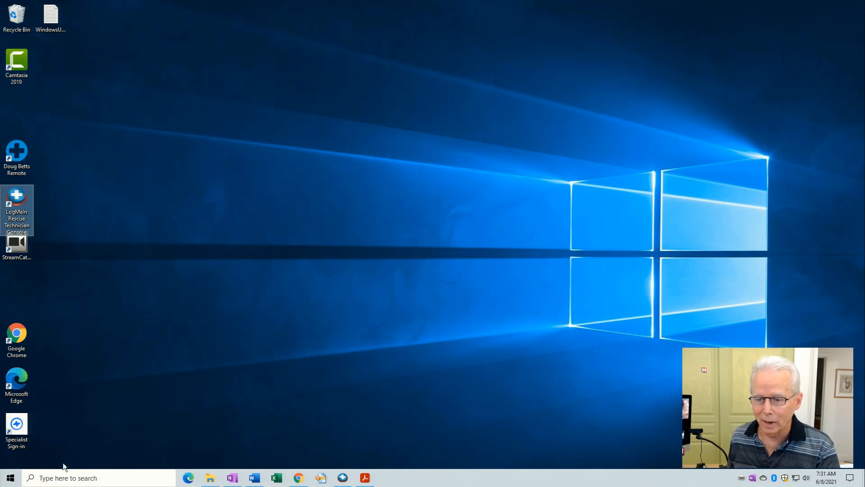
Search 'clipboard' and toggle off Clipboard history and Sync across devices, then close Settings
click(10, 477)
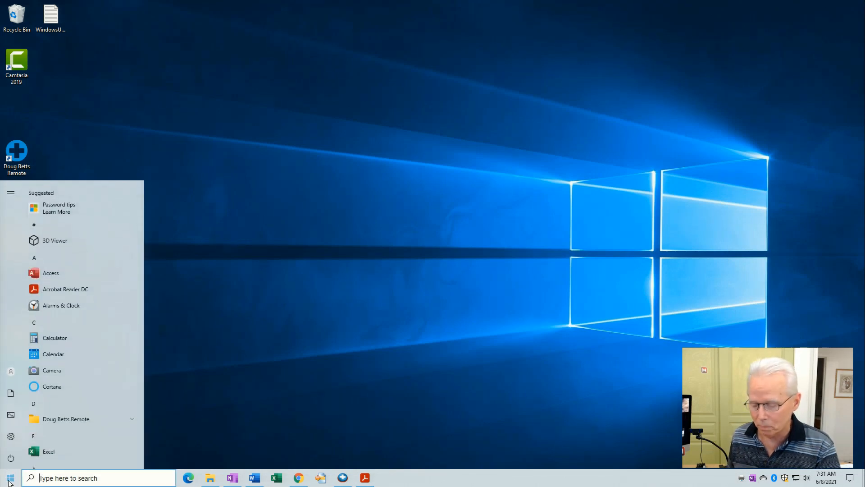
text(cli)
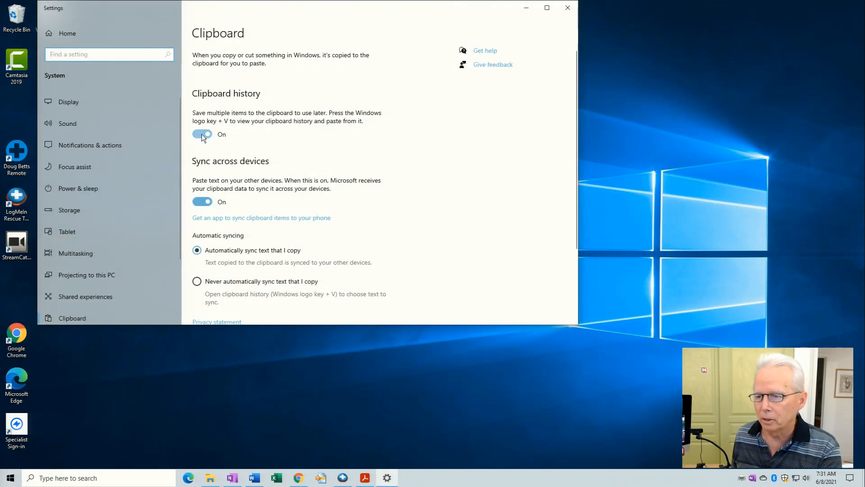
click(201, 135)
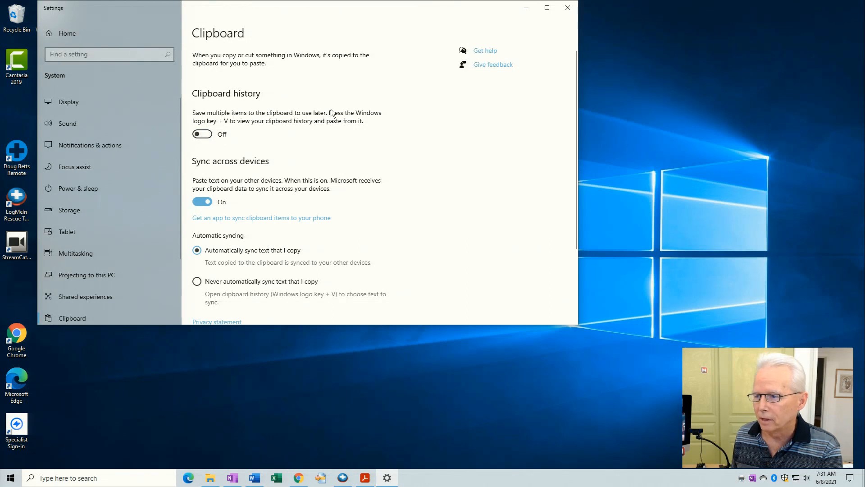
click(202, 201)
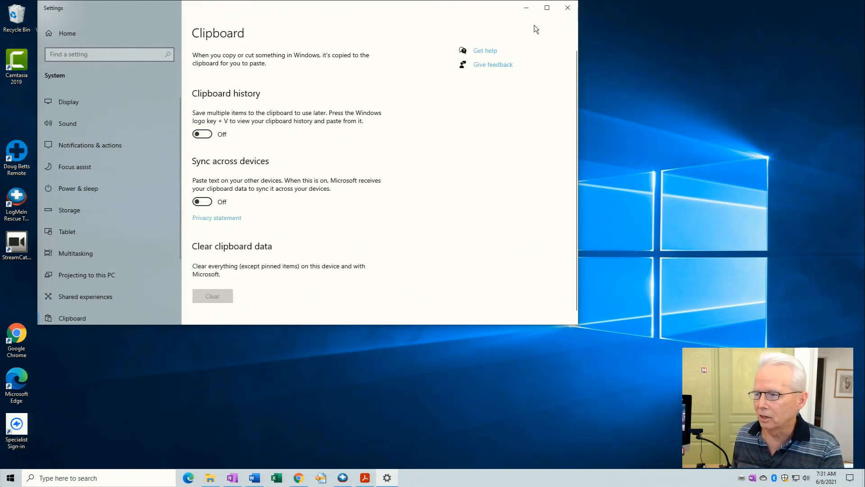
click(567, 8)
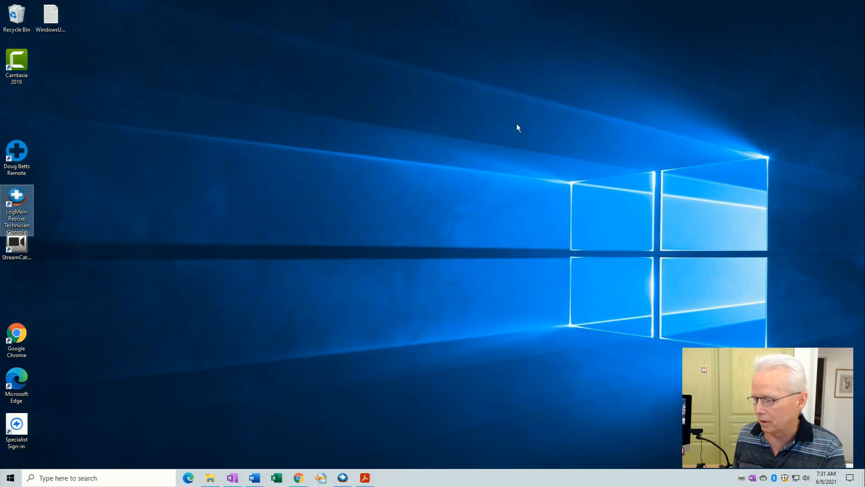
mouse_move(485, 322)
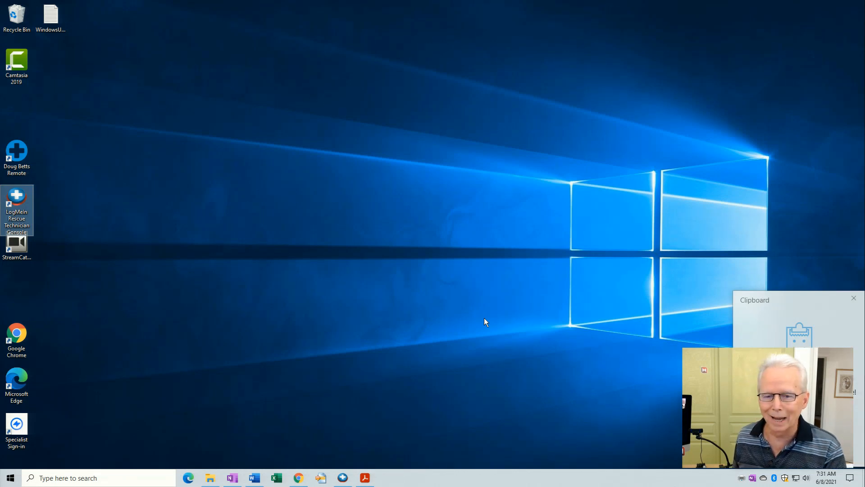
mouse_move(439, 353)
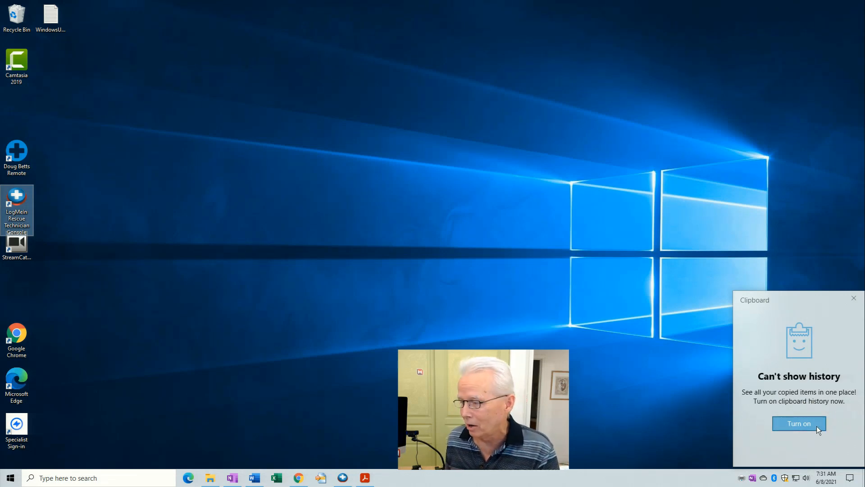
Turn on clipboard history from the Win+V panel and return to Word
click(798, 423)
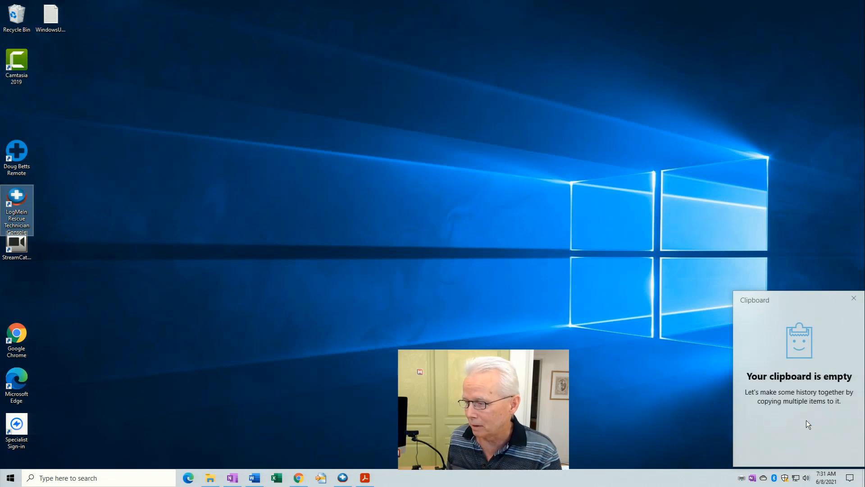
mouse_move(661, 295)
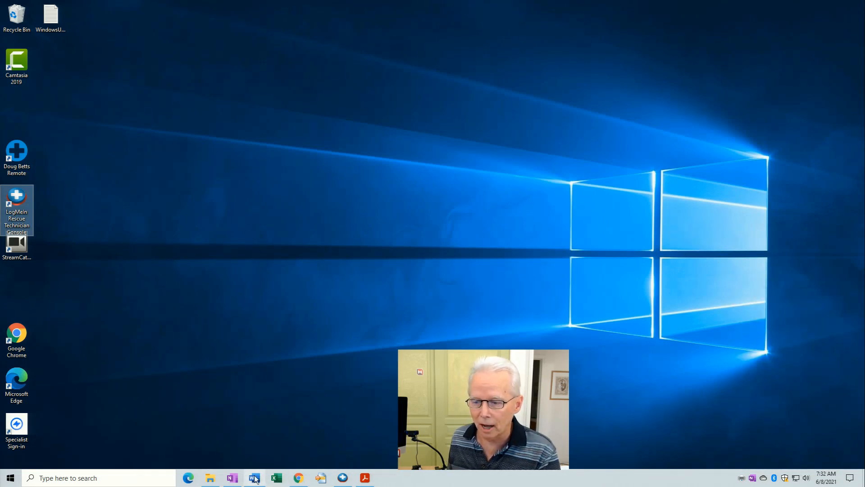
click(253, 477)
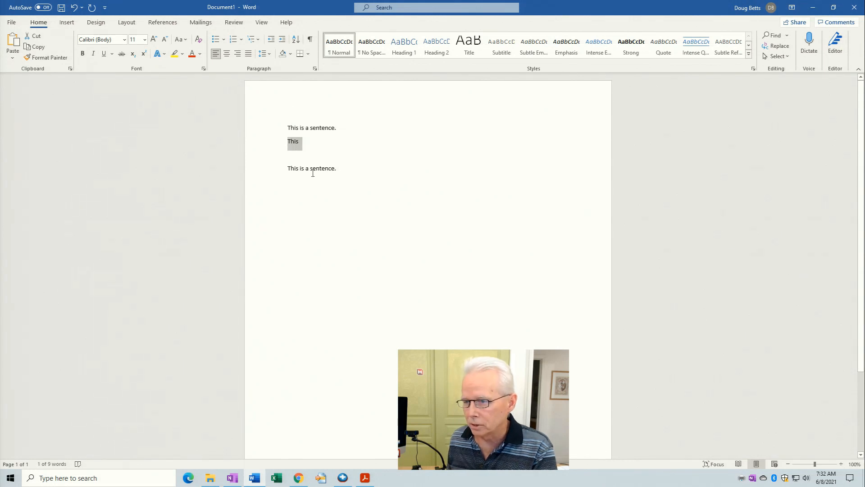
Double-click a word in the document to copy it
double_click(322, 169)
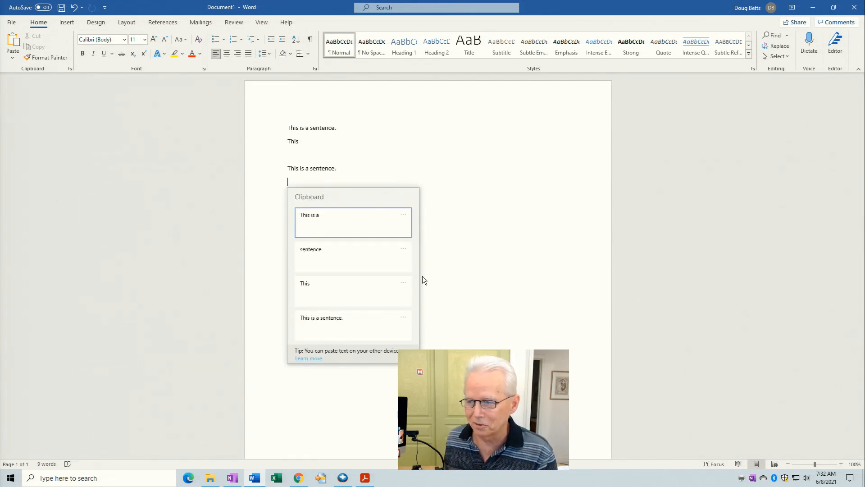
mouse_move(405, 220)
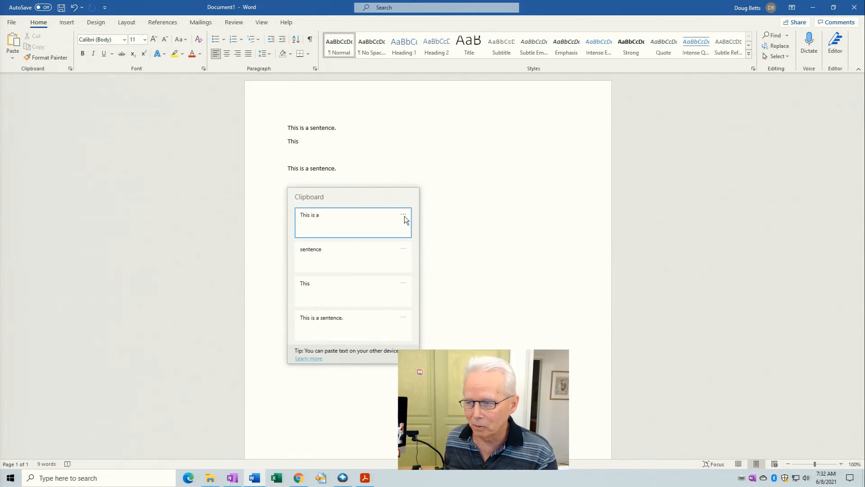
Use an item's '...' menu to Clear all clipboard entries, then close the panel
click(404, 215)
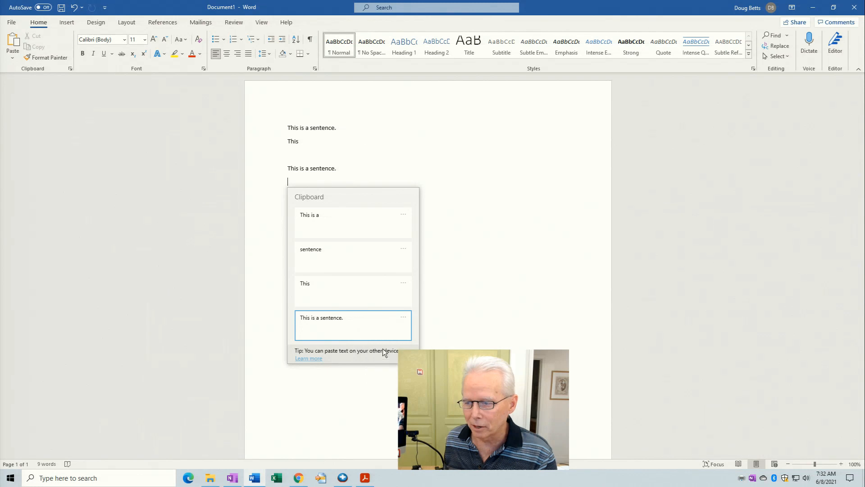
mouse_move(477, 249)
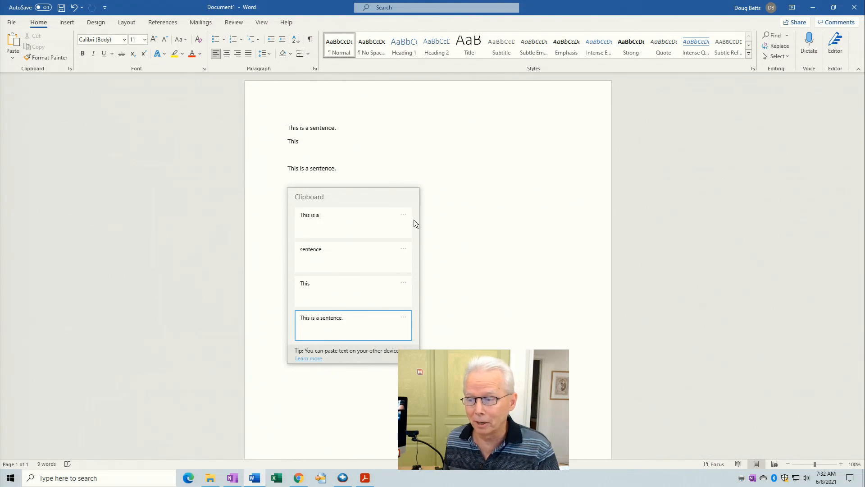
mouse_move(405, 221)
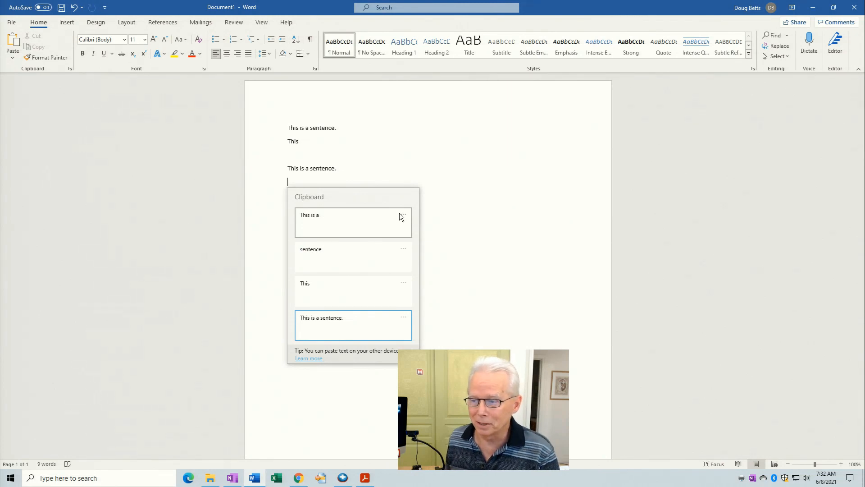
click(403, 214)
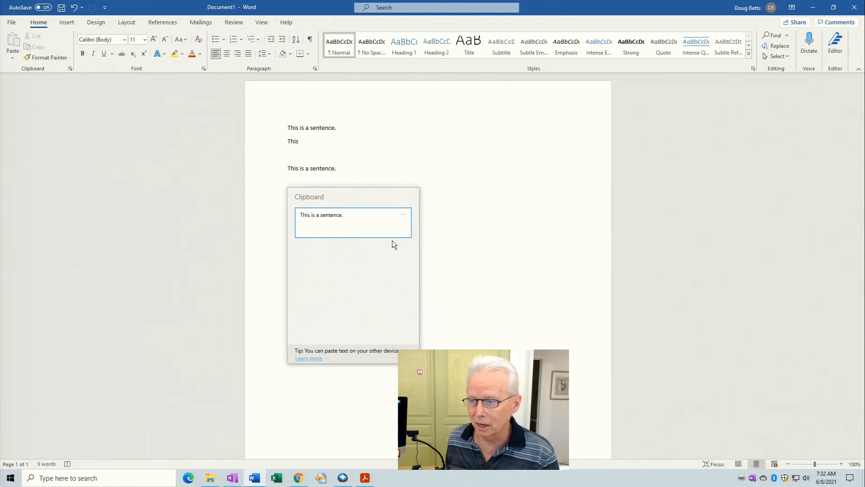
click(403, 214)
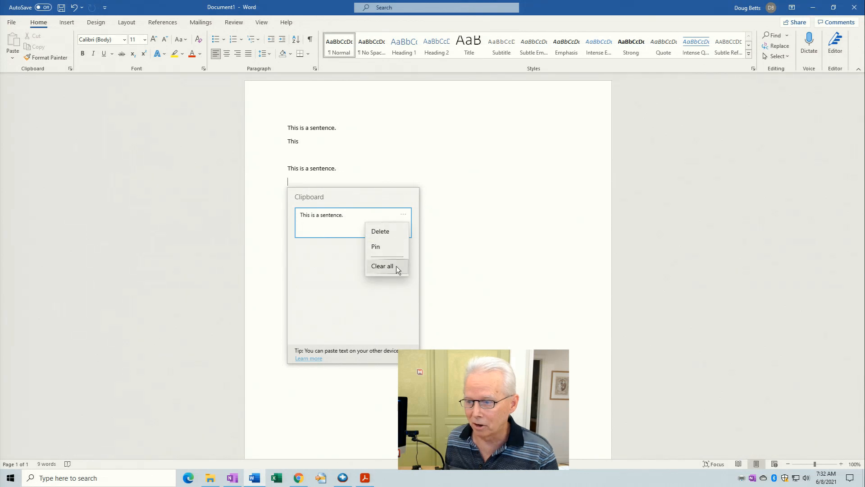
click(382, 266)
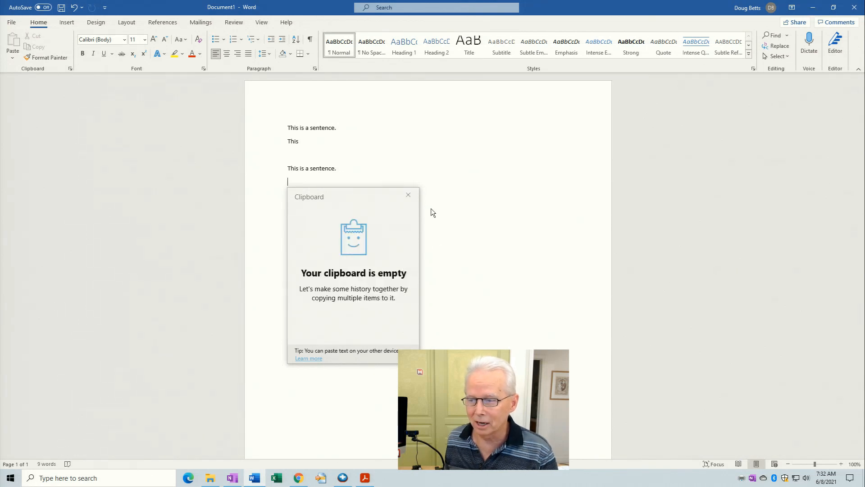
click(408, 194)
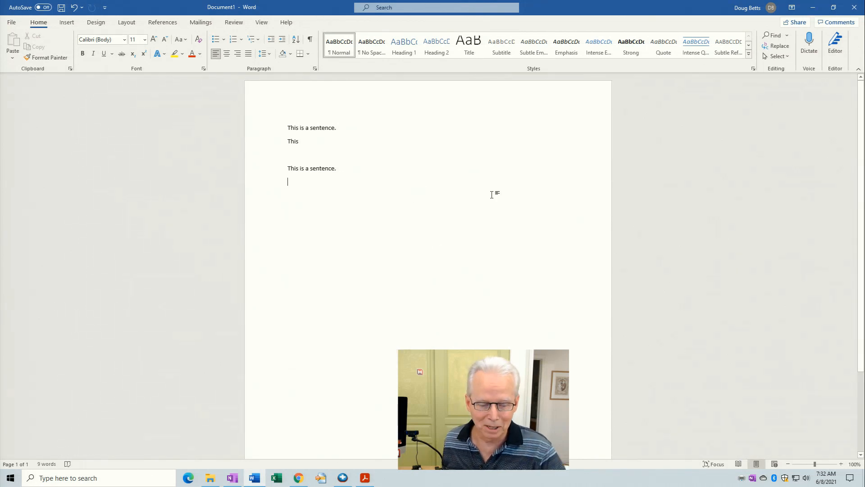